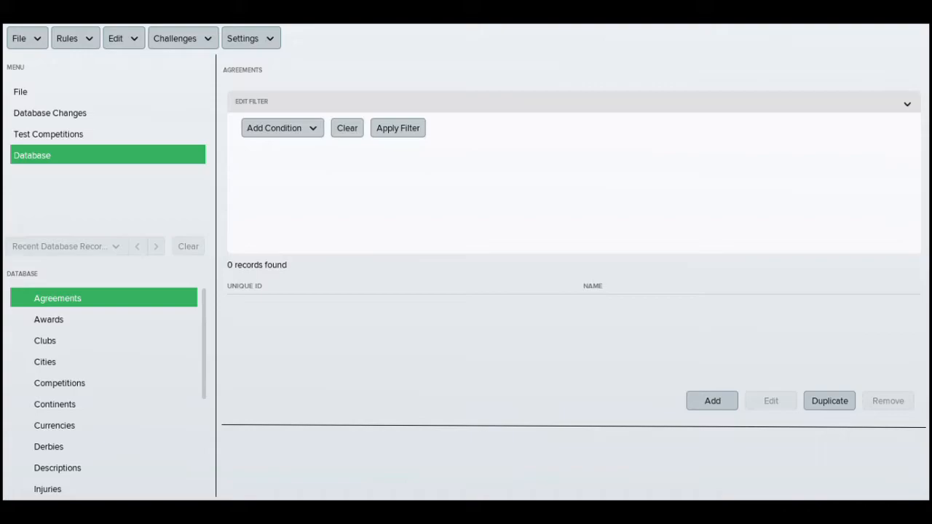
{"action": "mouse_move", "coordinate": [502, 295]}
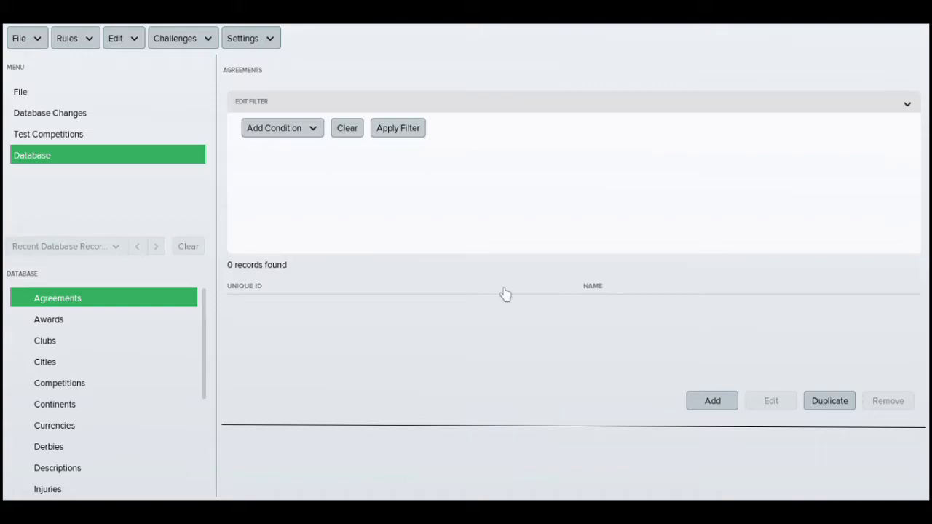
{"action": "mouse_move", "coordinate": [468, 301]}
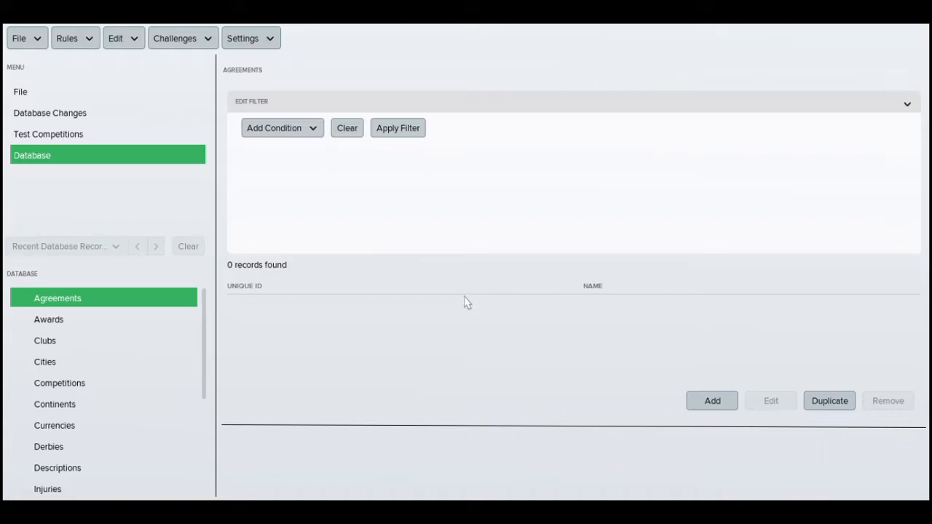
Filter the clubs database by name containing 'rangers' and bring up the Rangers record.
{"action": "left_click", "coordinate": [45, 341]}
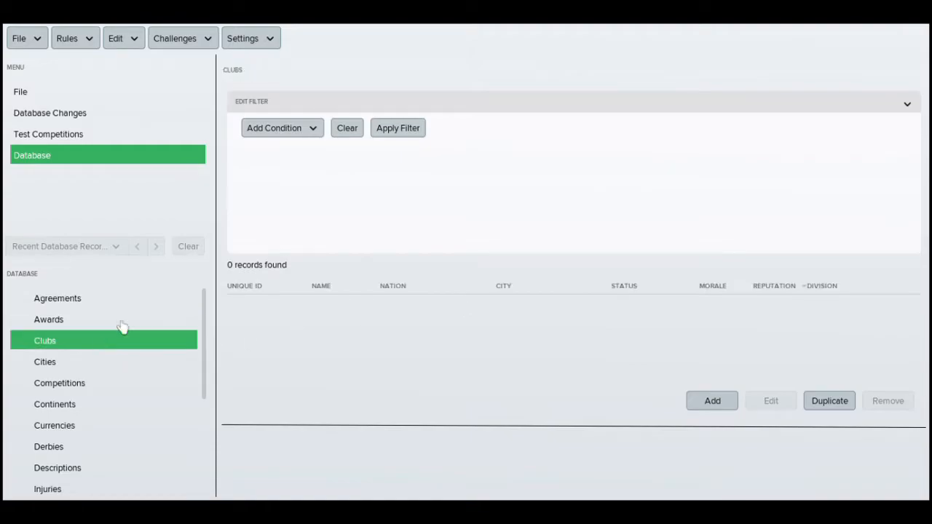
{"action": "left_click", "coordinate": [283, 128]}
{"action": "type", "text": "ran"}
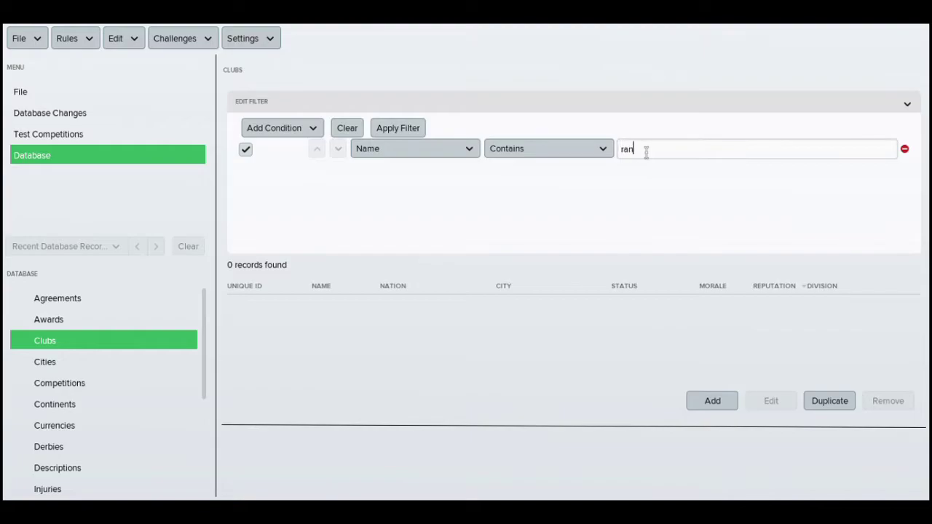
{"action": "left_click", "coordinate": [397, 128]}
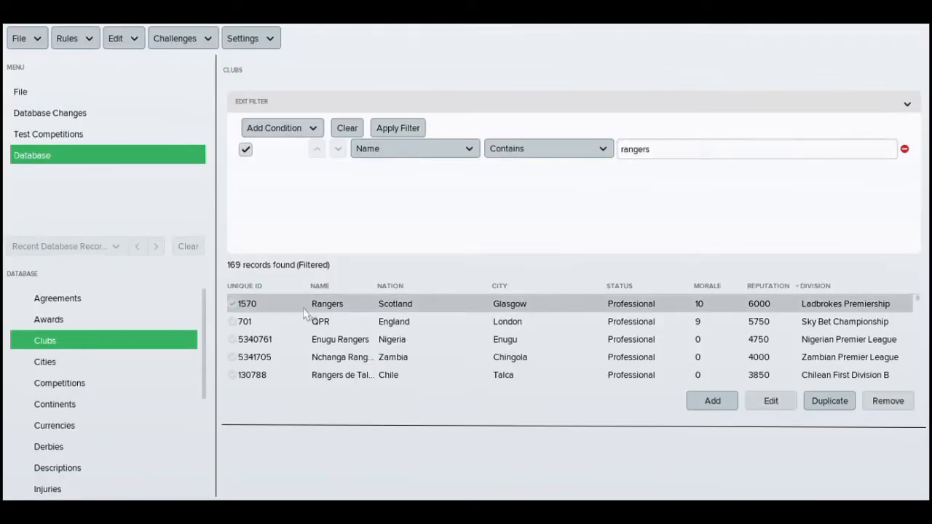
{"action": "double_click", "coordinate": [326, 304]}
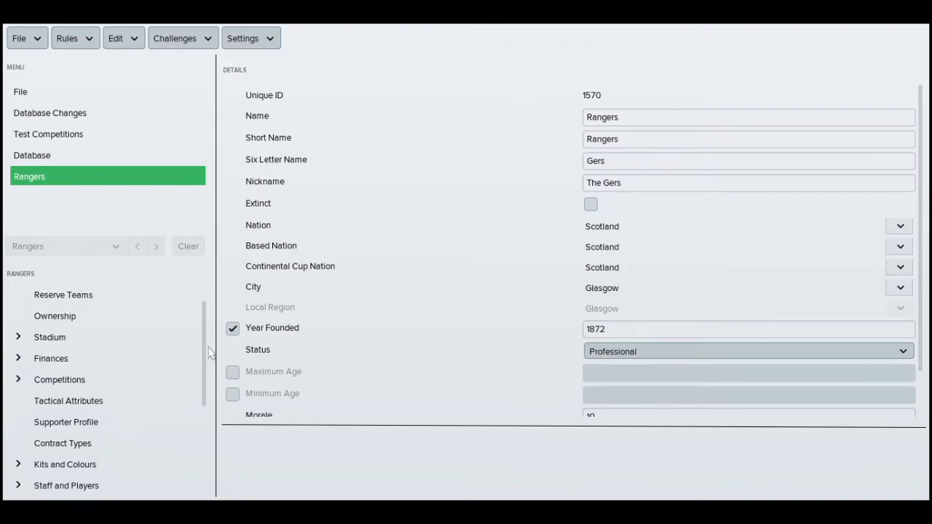
Show Rangers' coaching staff list under Staff and Players.
{"action": "scroll", "scroll_direction": "down", "scroll_amount": 3}
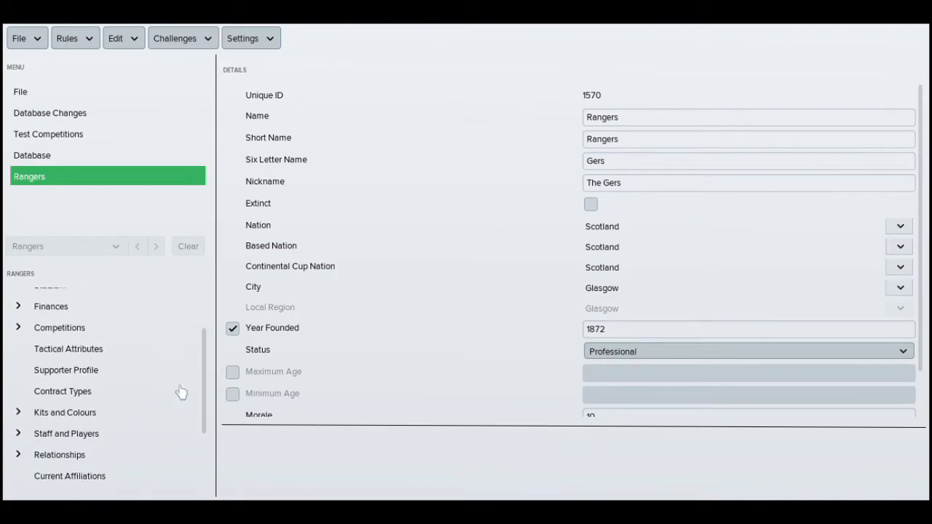
{"action": "left_click", "coordinate": [67, 434]}
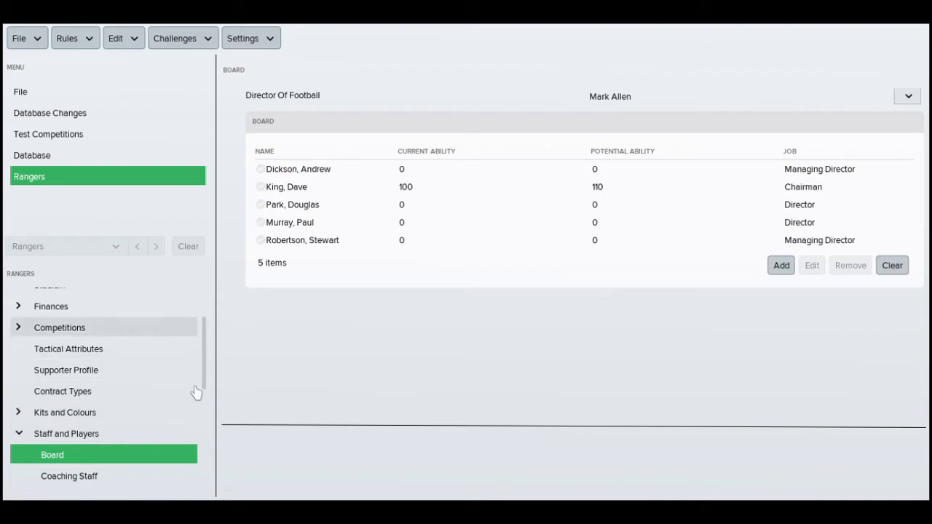
{"action": "left_click", "coordinate": [69, 474]}
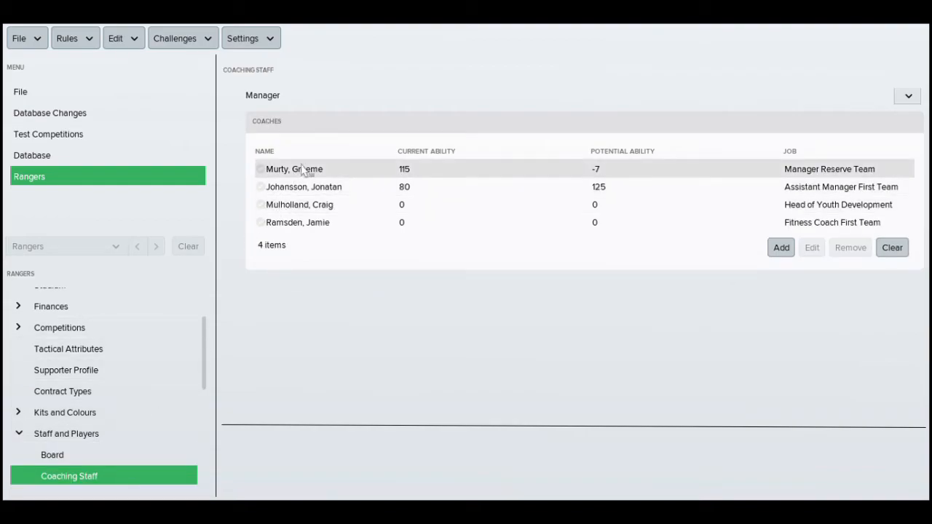
{"action": "mouse_move", "coordinate": [341, 175]}
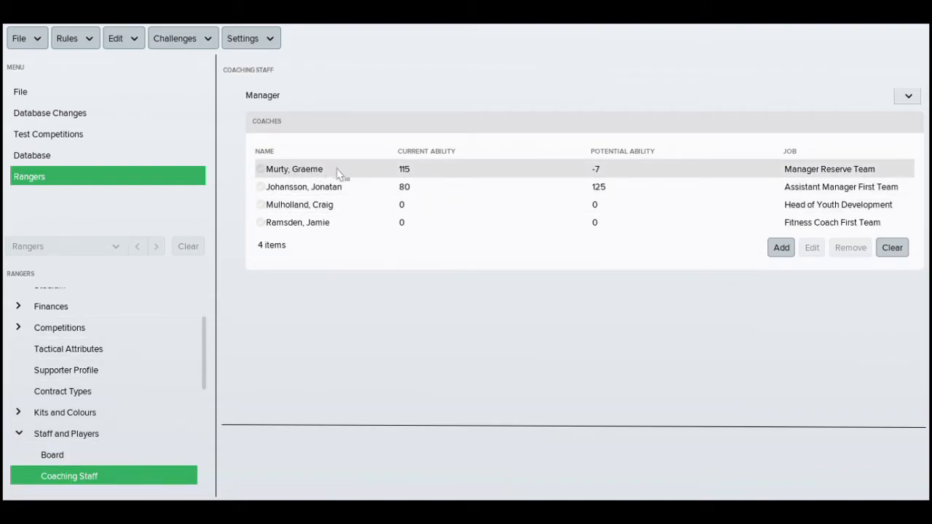
Set Graeme Murty's club contract job to Manager First Team.
{"action": "double_click", "coordinate": [292, 169]}
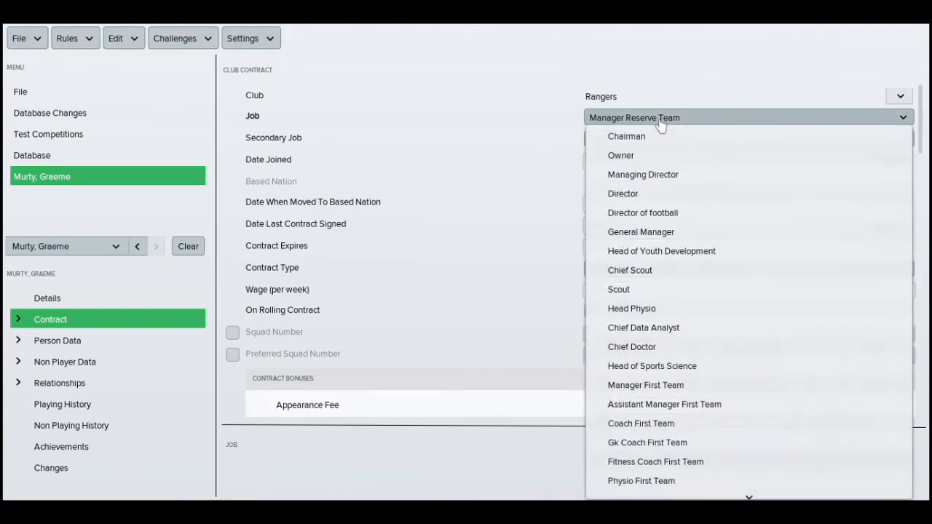
{"action": "mouse_move", "coordinate": [683, 295]}
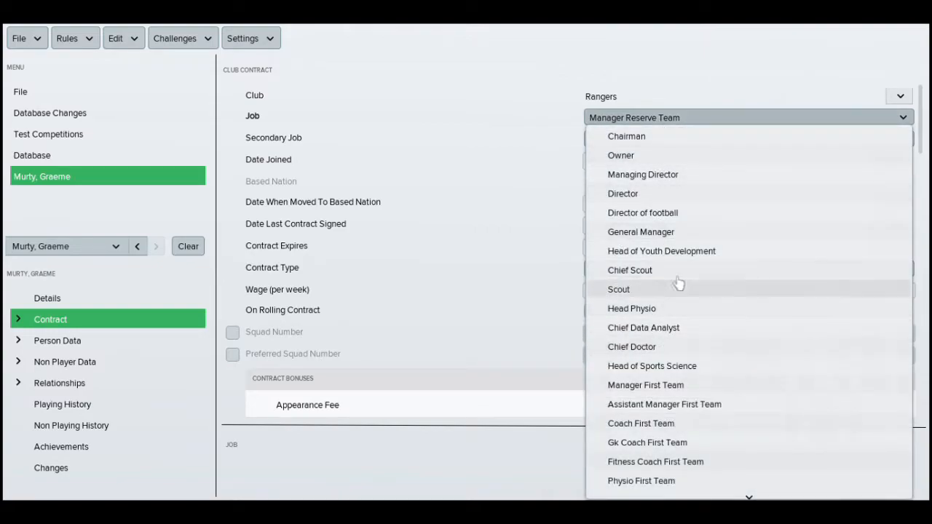
{"action": "mouse_move", "coordinate": [697, 235]}
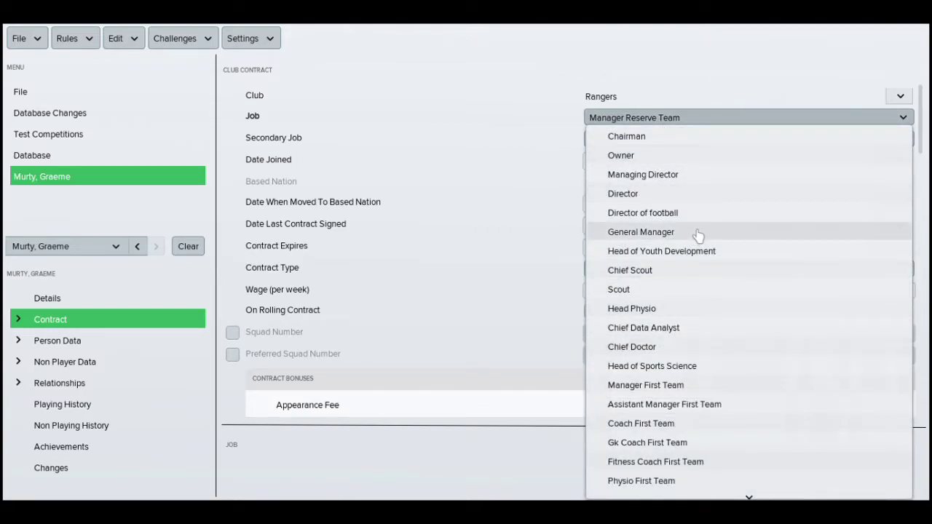
{"action": "mouse_move", "coordinate": [681, 384]}
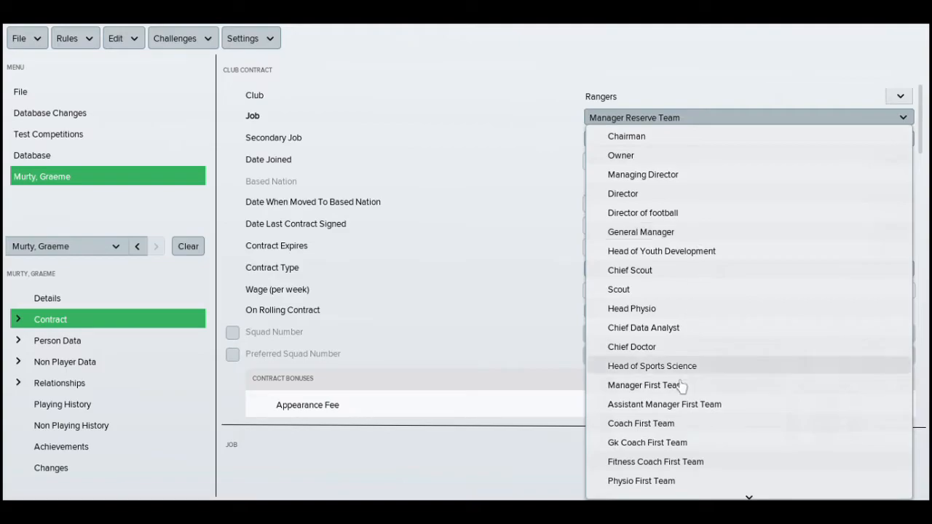
{"action": "left_click", "coordinate": [650, 384]}
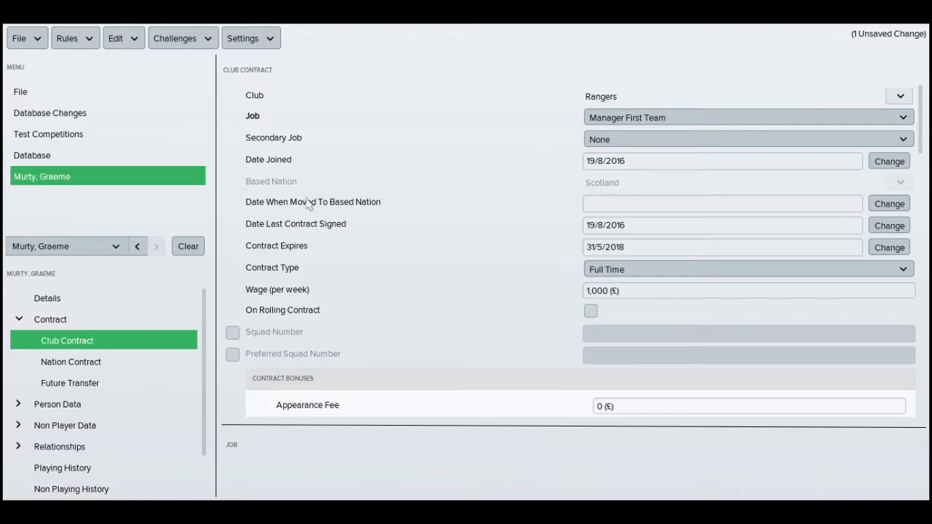
{"action": "mouse_move", "coordinate": [128, 250]}
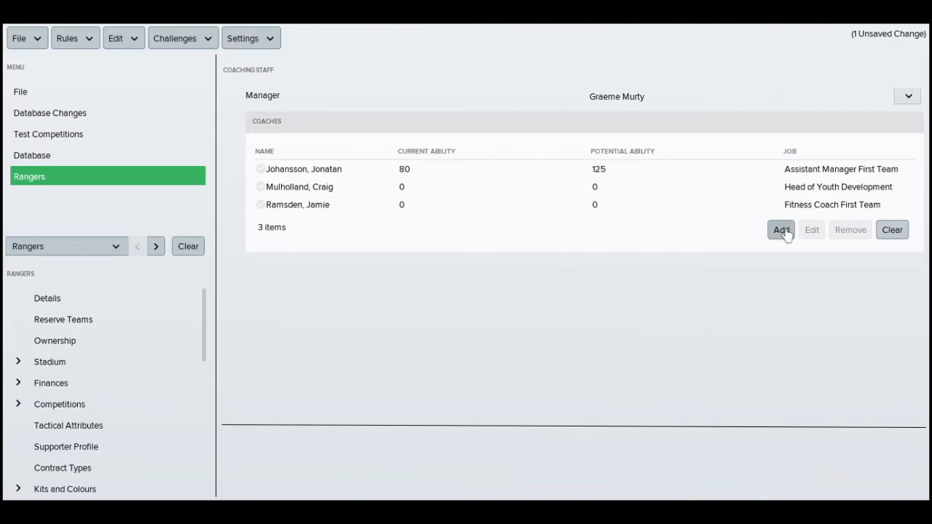
Set Jonatan Johansson's club contract job to Coach First Team.
{"action": "left_click", "coordinate": [303, 169]}
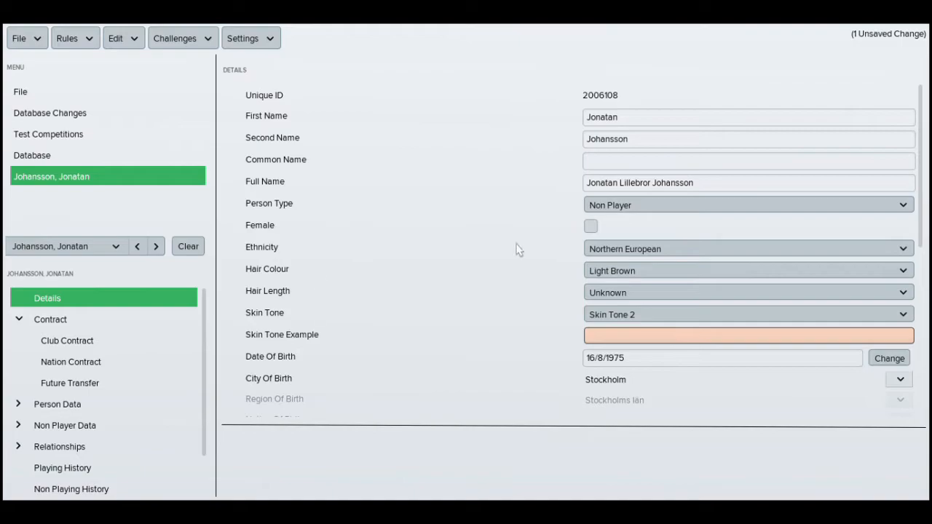
{"action": "left_click", "coordinate": [67, 340]}
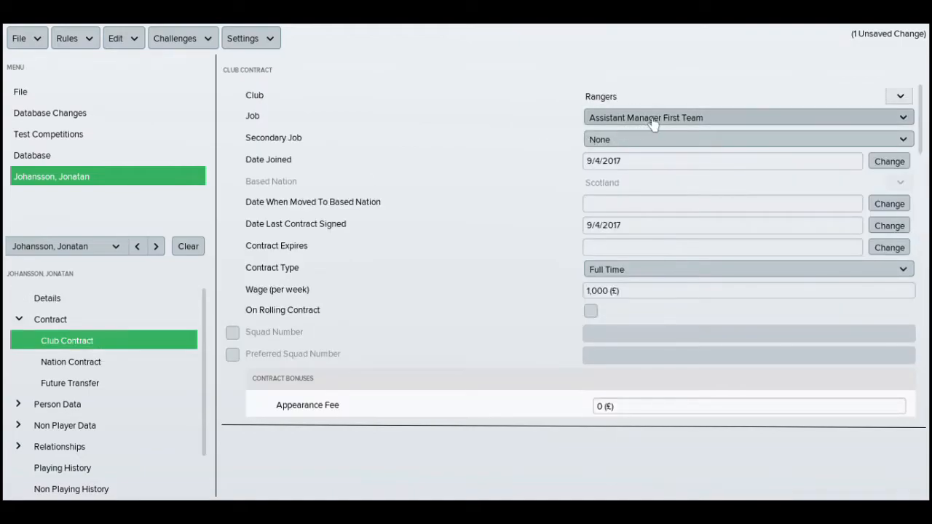
{"action": "left_click", "coordinate": [745, 117]}
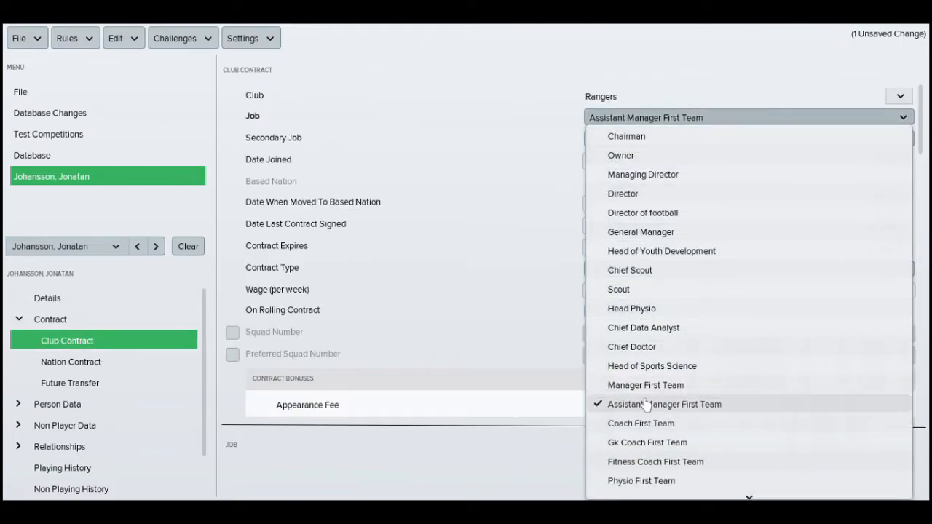
{"action": "left_click", "coordinate": [640, 423]}
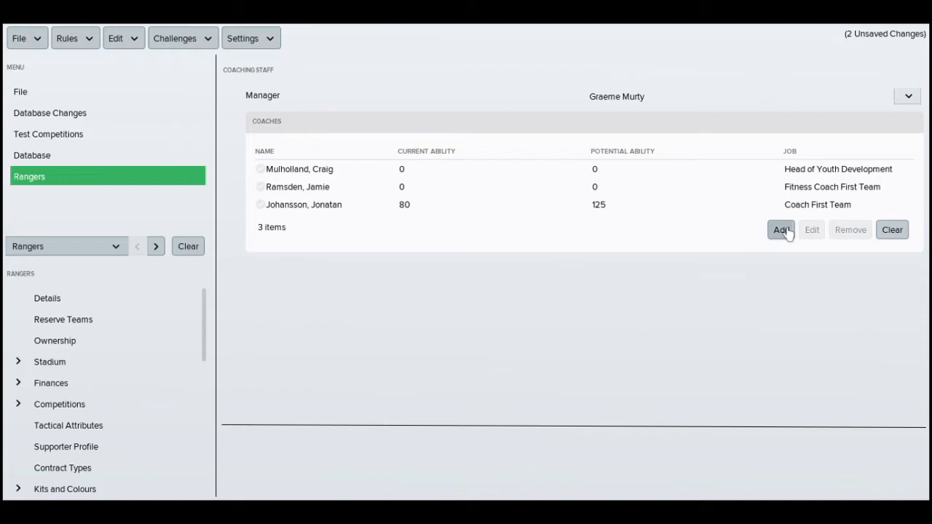
Add a coach to Rangers by searching names for 'jimmy nicho' and ticking Nicholl, Jimmy.
{"action": "left_click", "coordinate": [780, 230]}
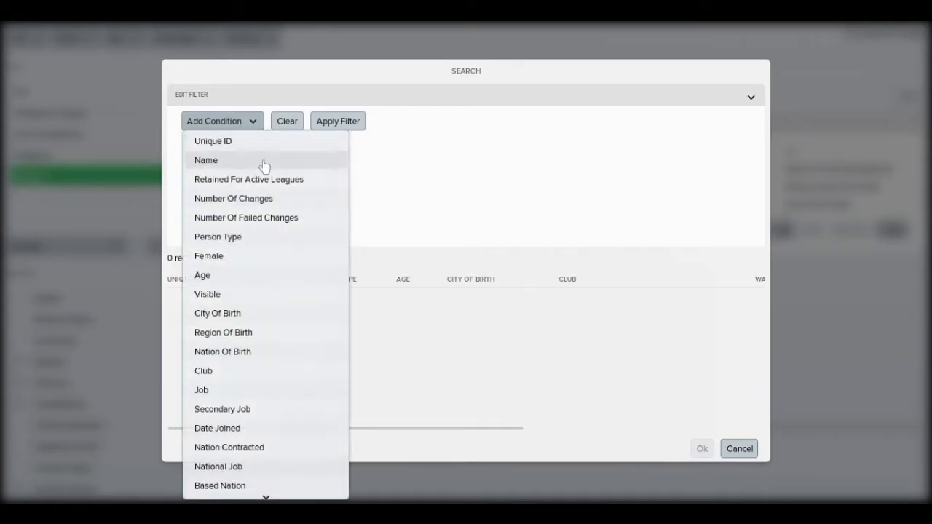
{"action": "left_click", "coordinate": [205, 158]}
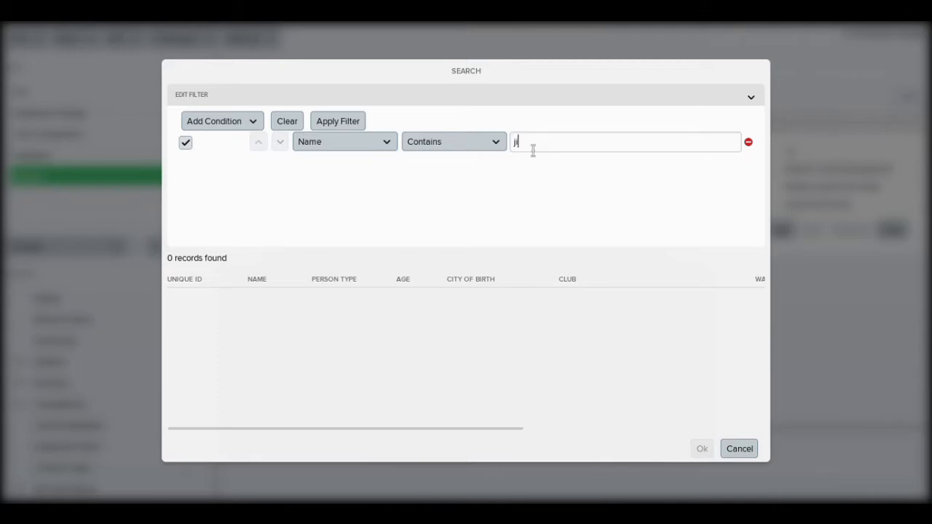
{"action": "type", "text": "jimmy nichol"}
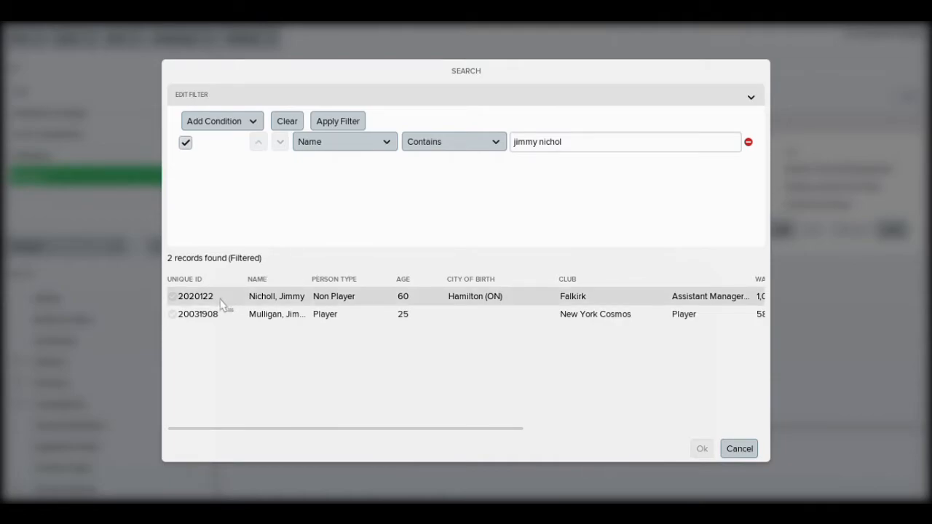
{"action": "left_click", "coordinate": [173, 295]}
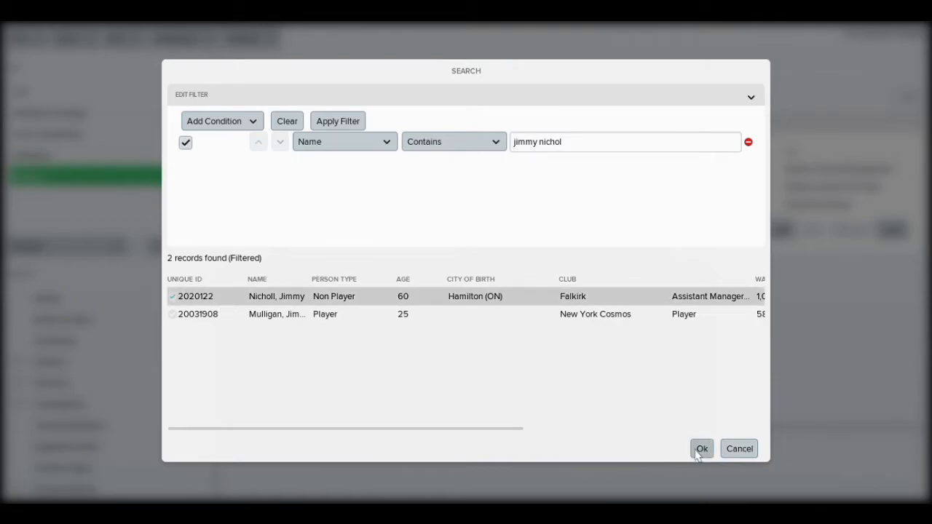
Confirm Nicholl's addition and set his job to Assistant Manager First Team.
{"action": "left_click", "coordinate": [702, 448]}
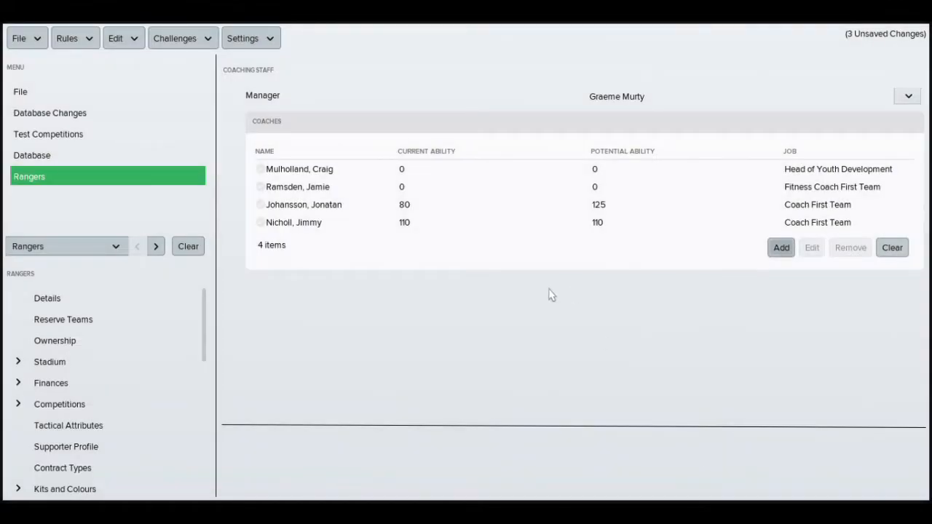
{"action": "left_click", "coordinate": [294, 221]}
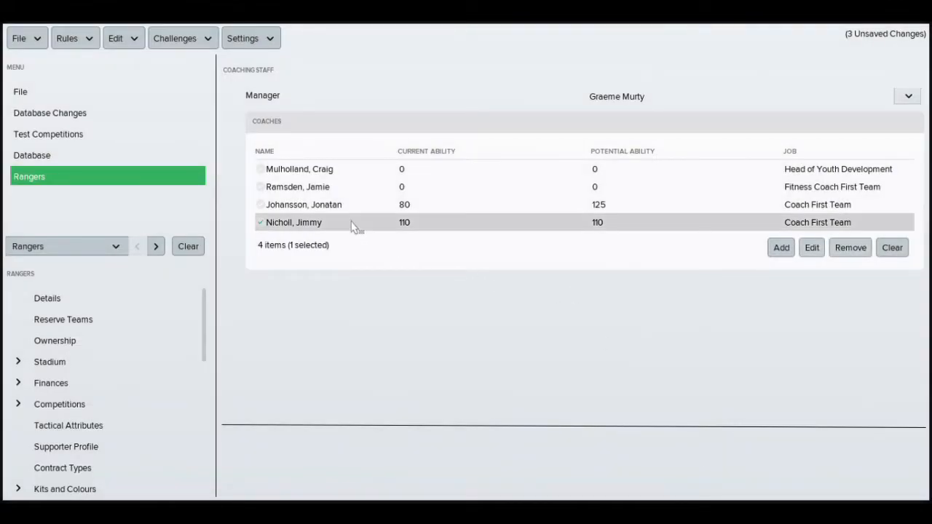
{"action": "mouse_move", "coordinate": [366, 230]}
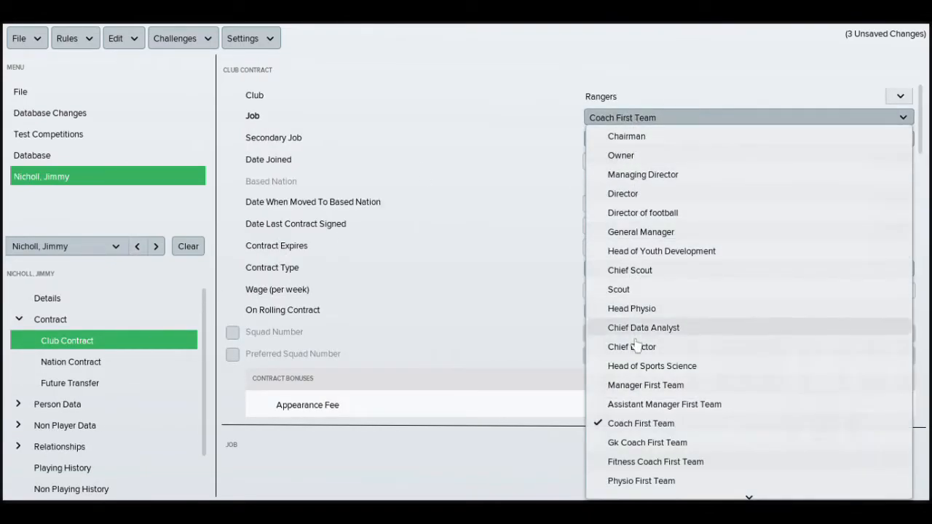
{"action": "left_click", "coordinate": [664, 404]}
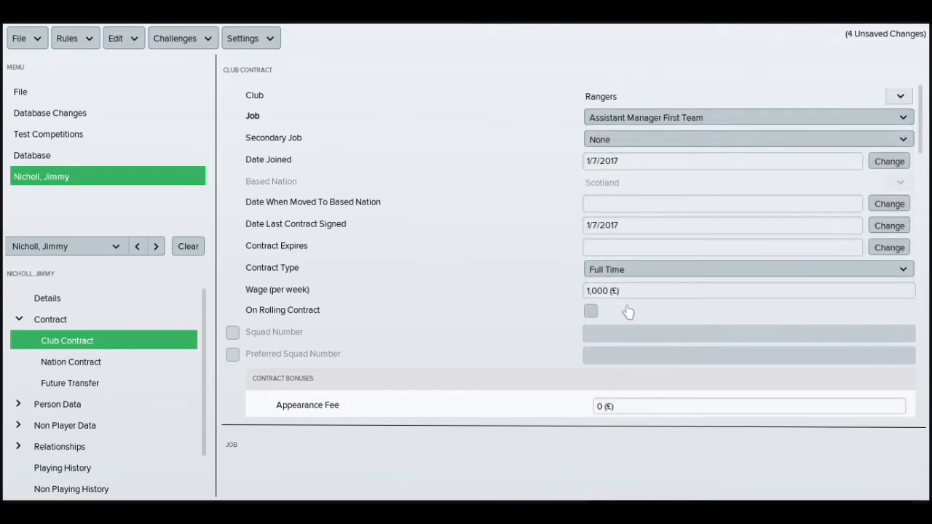
{"action": "mouse_move", "coordinate": [888, 247]}
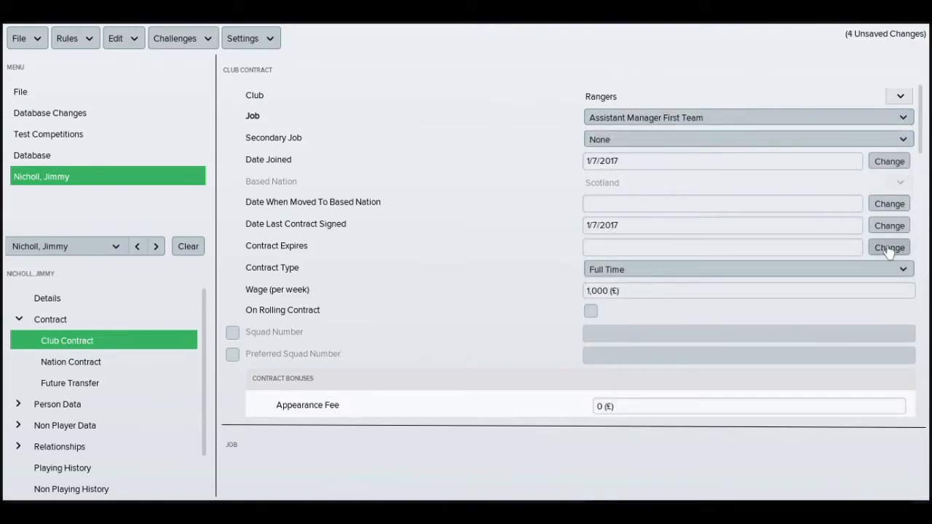
Set Nicholl's contract expiry to 1 July 2018.
{"action": "left_click", "coordinate": [890, 248]}
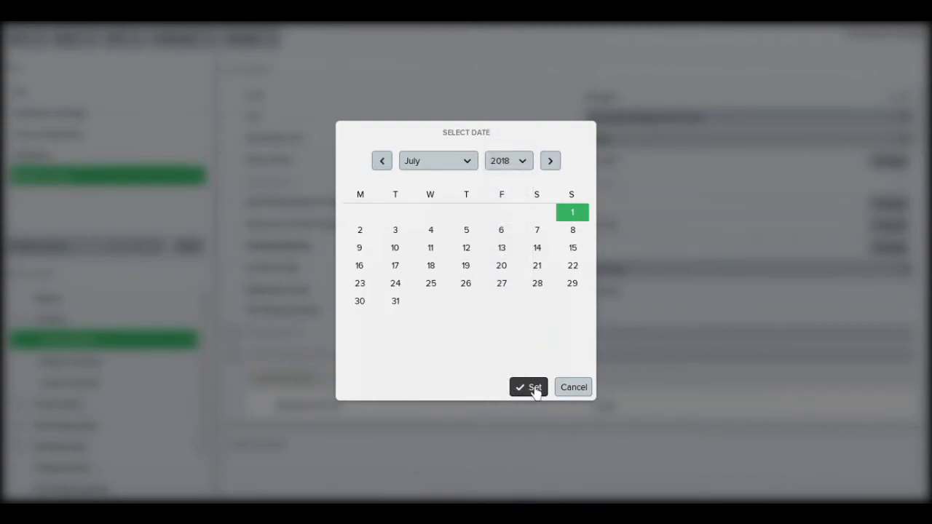
{"action": "left_click", "coordinate": [527, 387]}
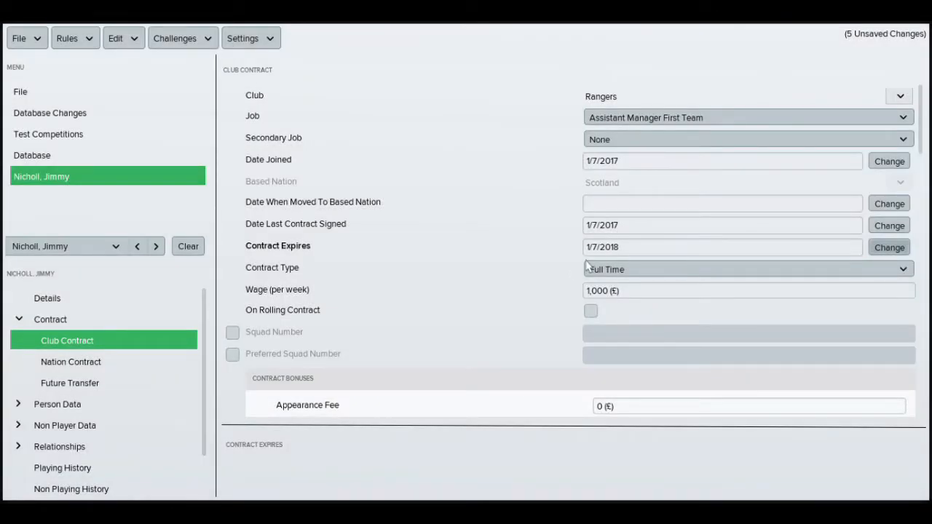
{"action": "mouse_move", "coordinate": [119, 160]}
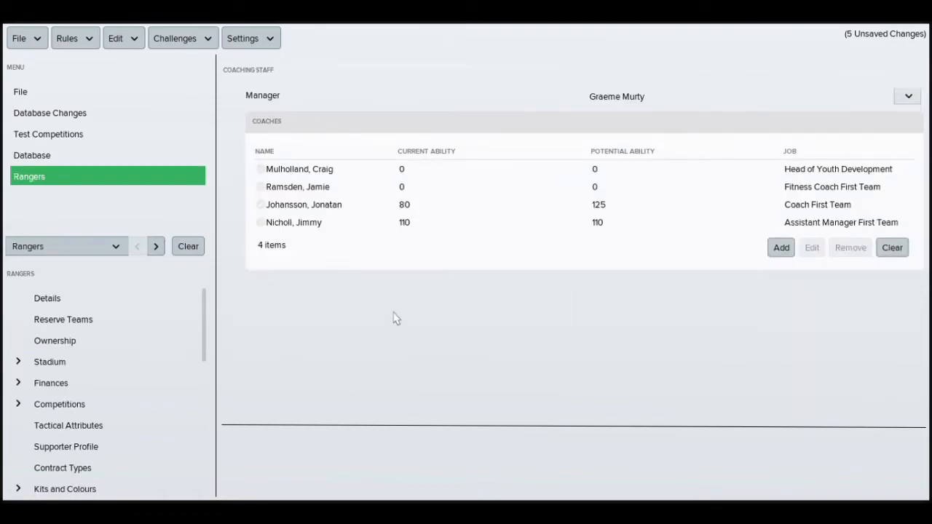
{"action": "mouse_move", "coordinate": [783, 269]}
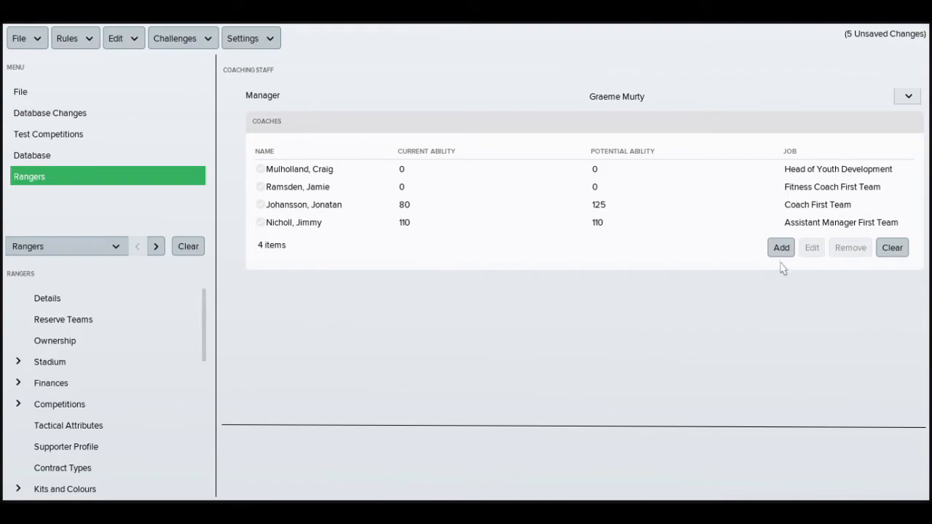
Search people for 'billy ki', find no records and cancel without adding anyone.
{"action": "left_click", "coordinate": [780, 248]}
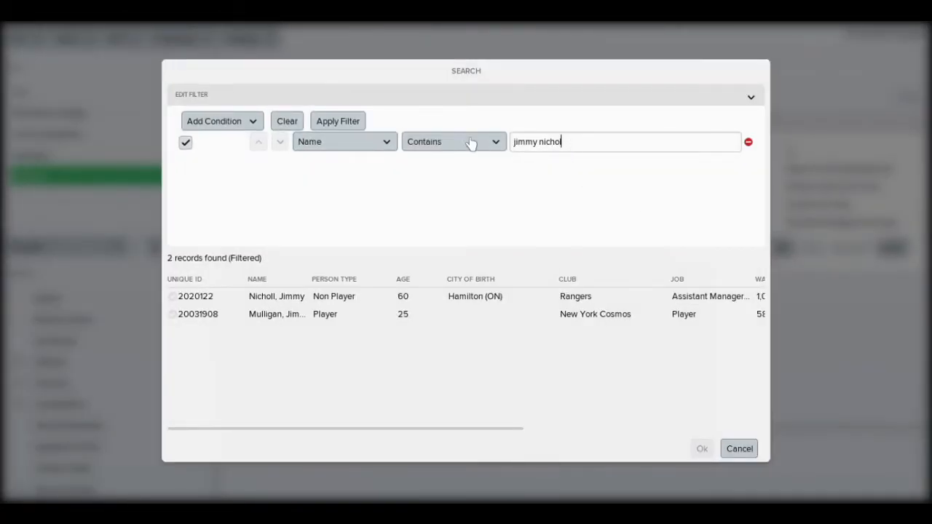
{"action": "type", "text": "billy ki"}
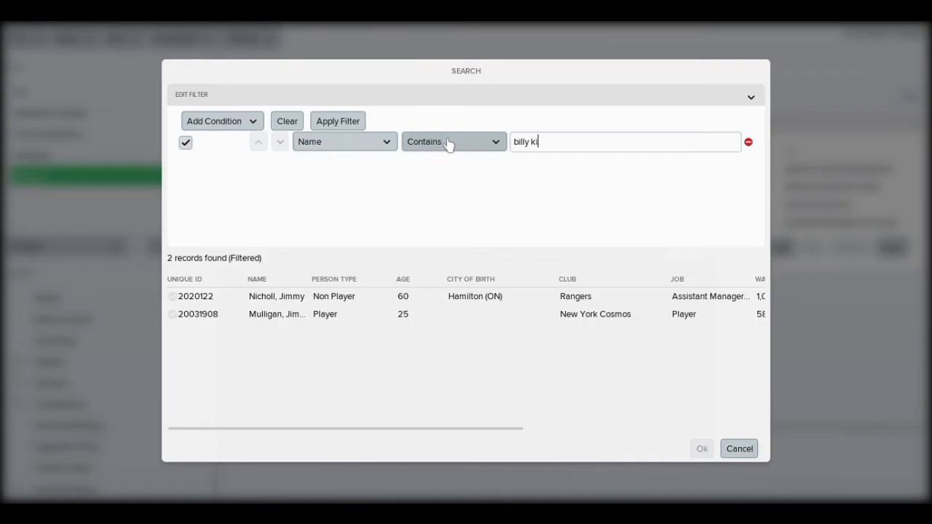
{"action": "left_click", "coordinate": [338, 120]}
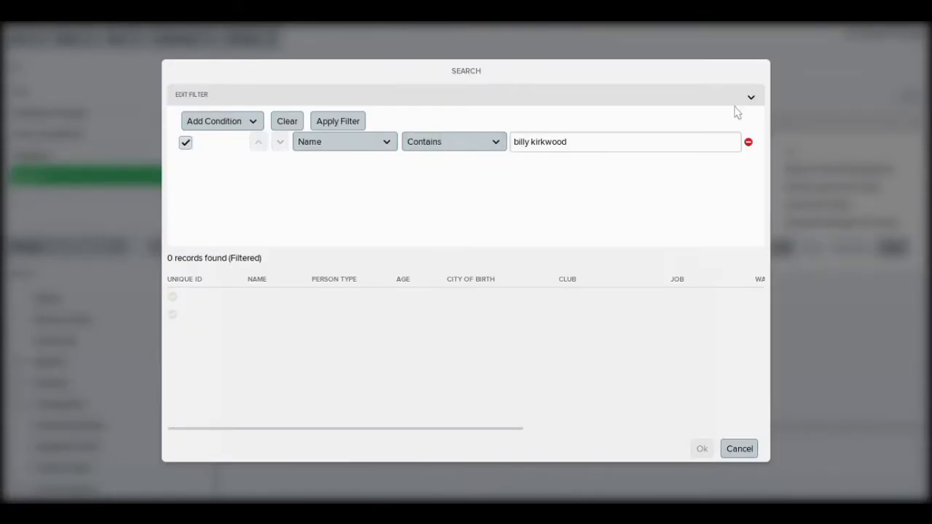
{"action": "left_click", "coordinate": [738, 448]}
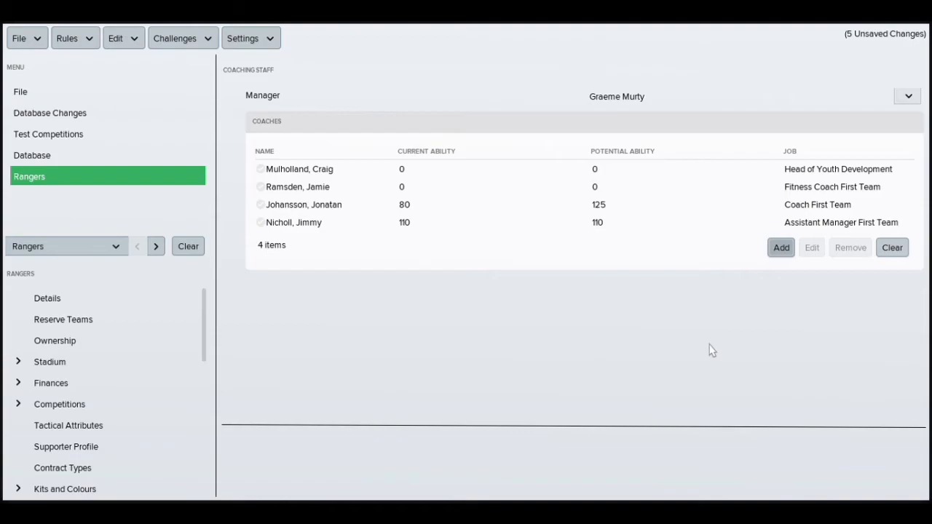
Save the edits as a local editor data file named Rangers.
{"action": "left_click", "coordinate": [23, 37]}
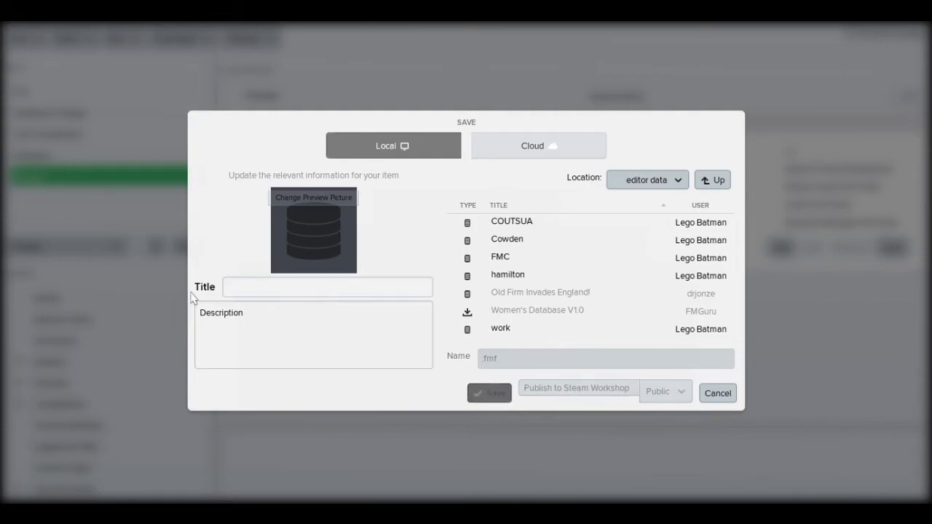
{"action": "type", "text": "Rangers"}
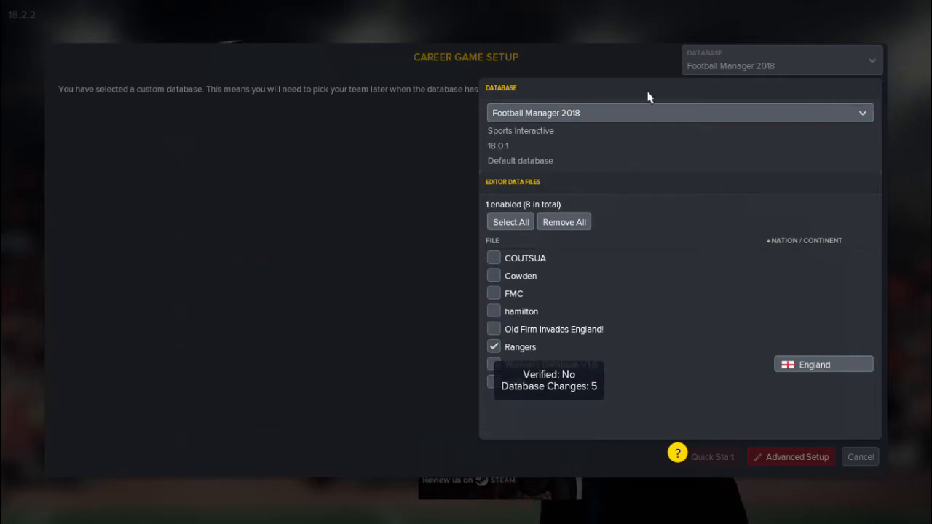
{"action": "mouse_move", "coordinate": [847, 142]}
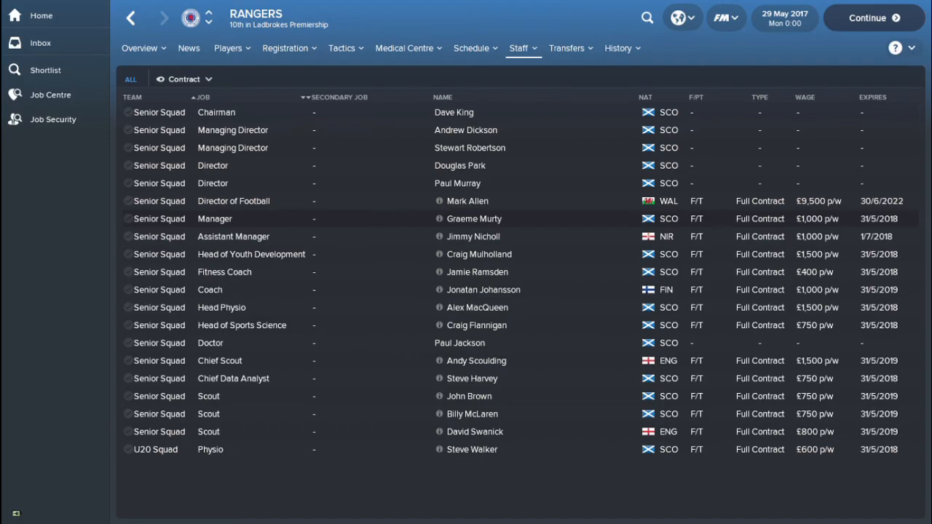
{"action": "mouse_move", "coordinate": [473, 225]}
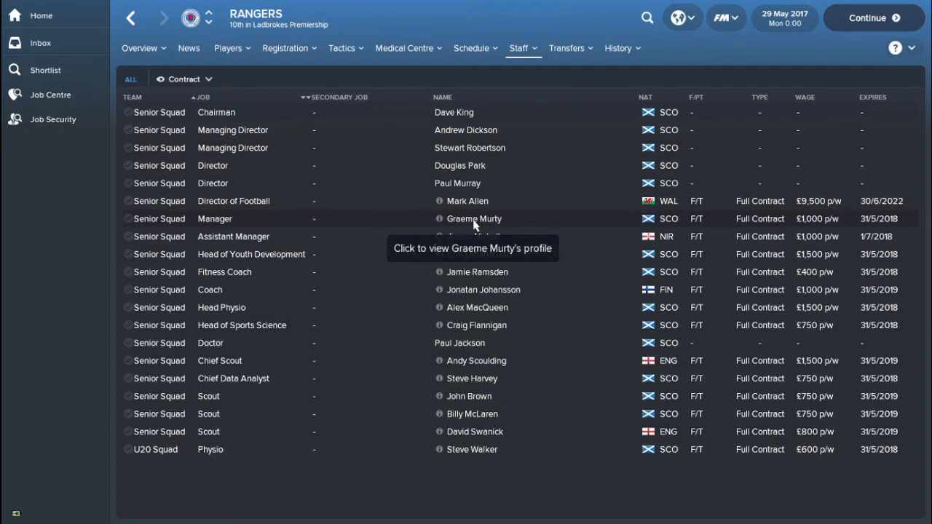
{"action": "left_click", "coordinate": [473, 218]}
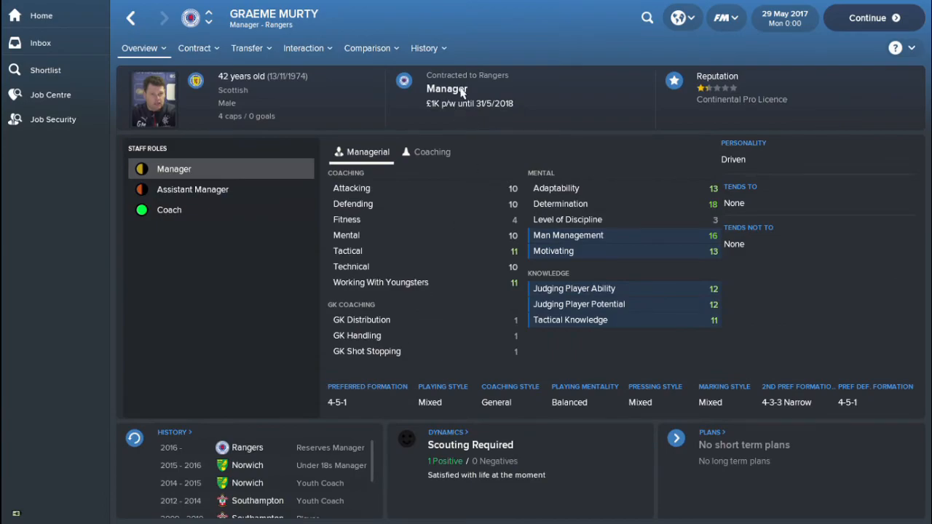
{"action": "mouse_move", "coordinate": [166, 35]}
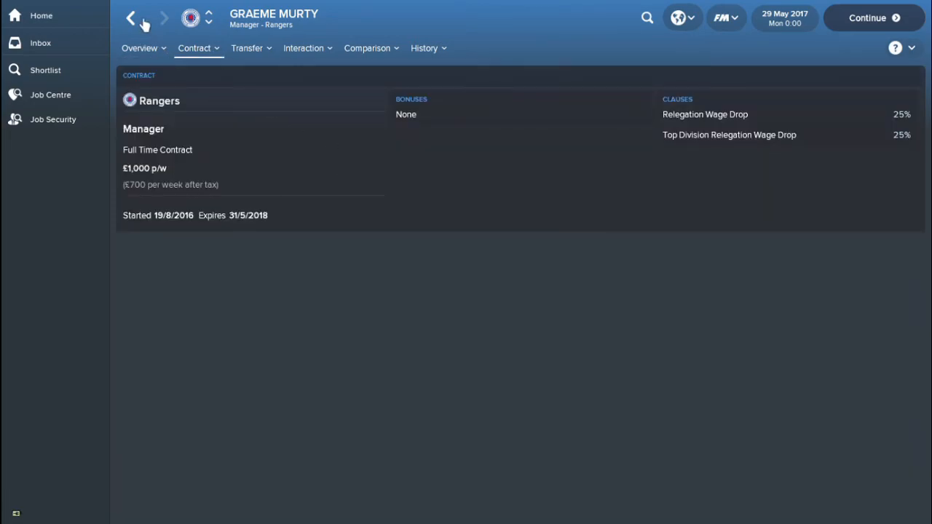
{"action": "left_click", "coordinate": [134, 18]}
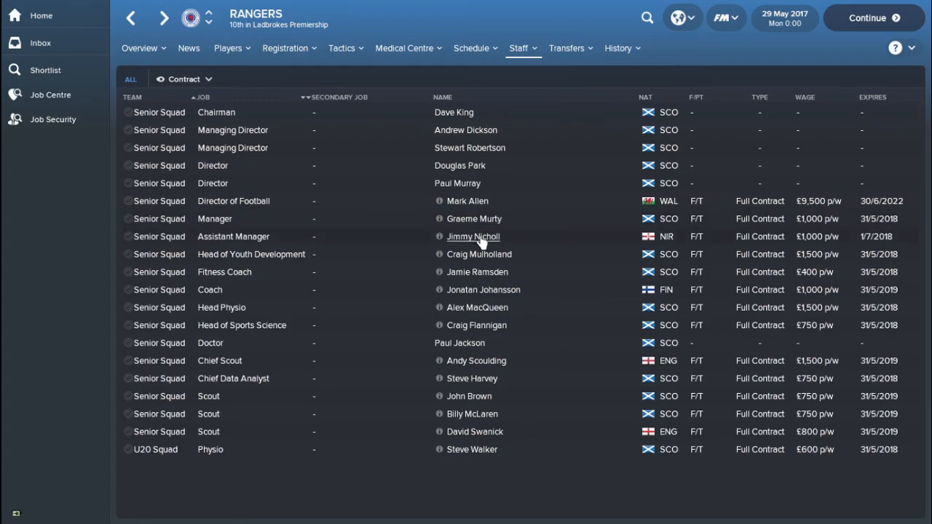
{"action": "left_click", "coordinate": [472, 236]}
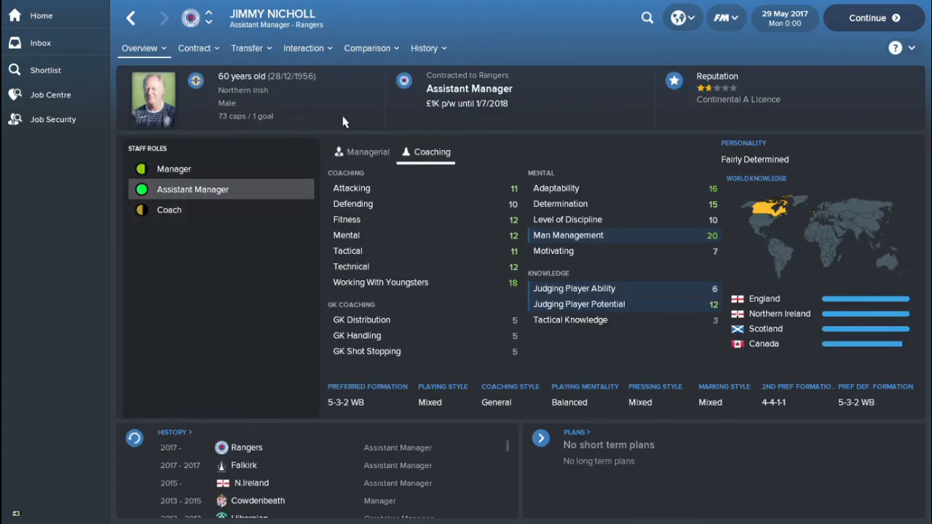
{"action": "mouse_move", "coordinate": [244, 116]}
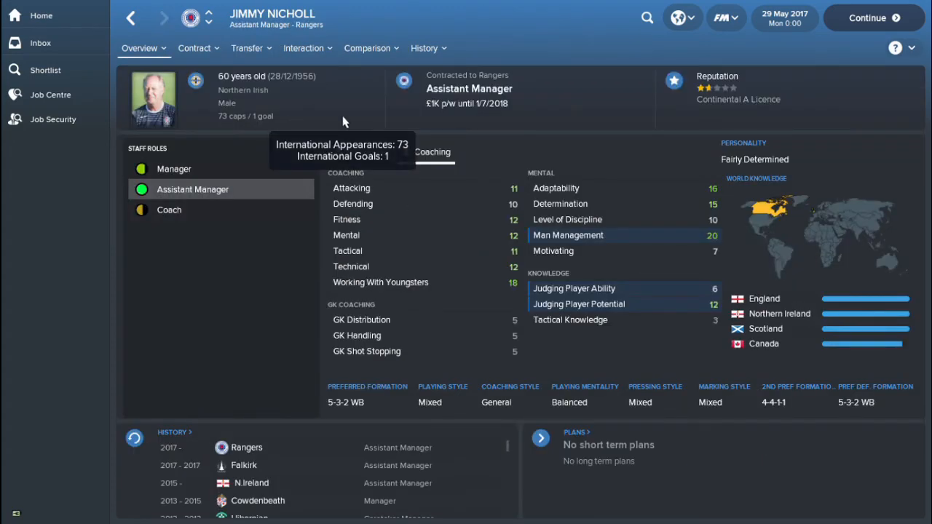
{"action": "mouse_move", "coordinate": [265, 102]}
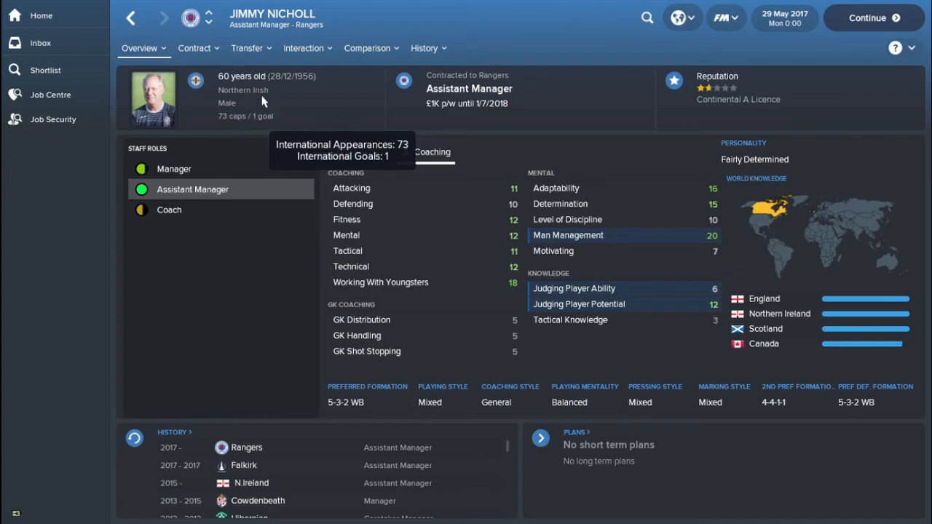
{"action": "left_click", "coordinate": [194, 48]}
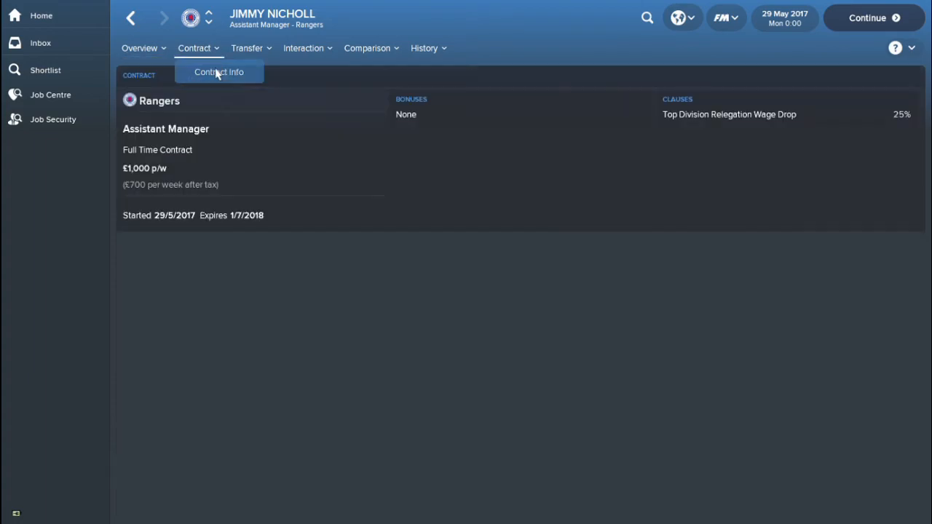